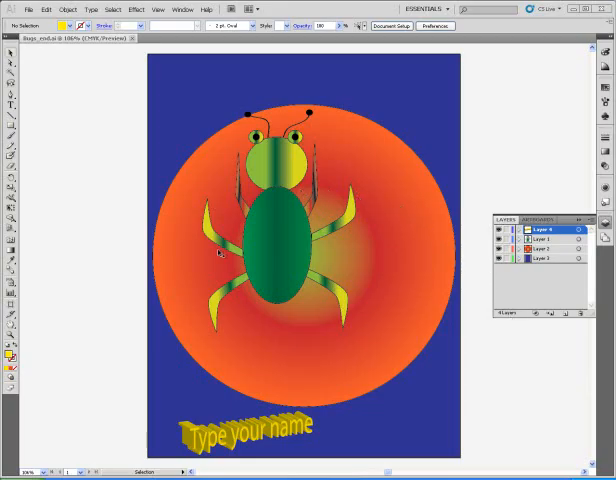
pyautogui.moveTo(395, 162)
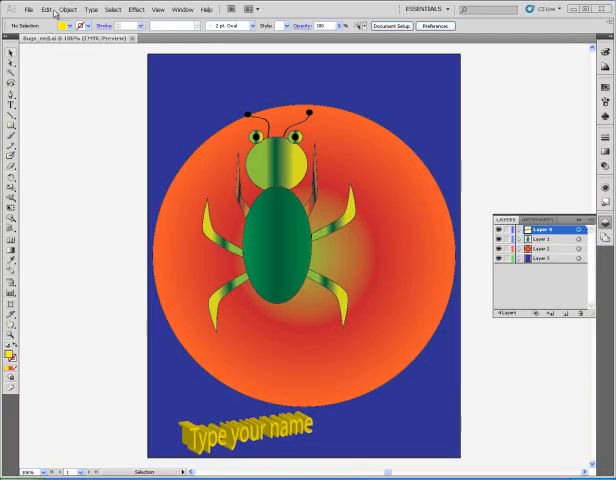
# Create a new Letter-size 8.5 × 11 inch document named 'Your name-Bugs'.
pyautogui.click(13, 9)
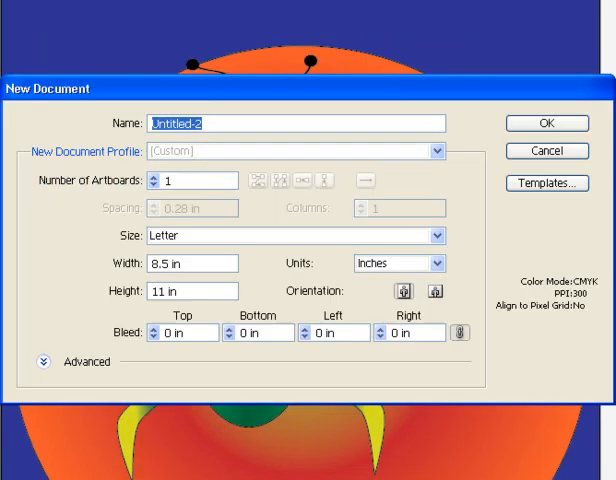
pyautogui.moveTo(466, 237)
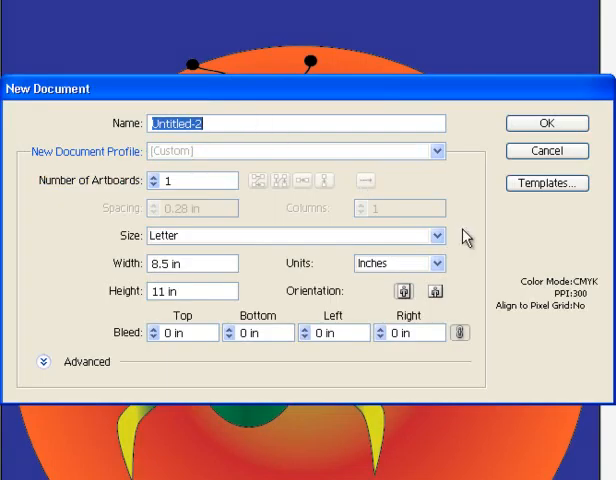
pyautogui.write('B')
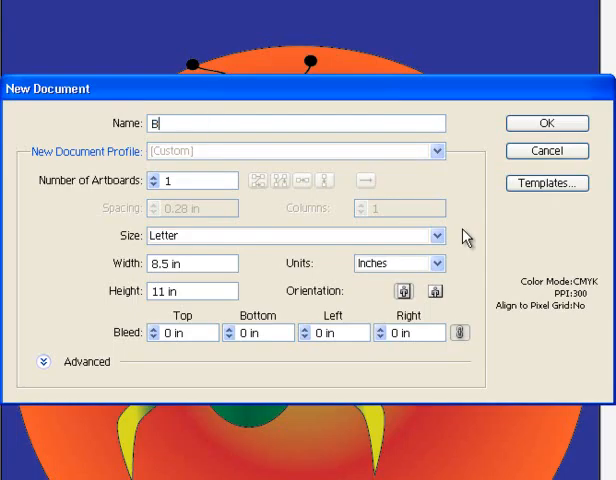
pyautogui.write('ugs')
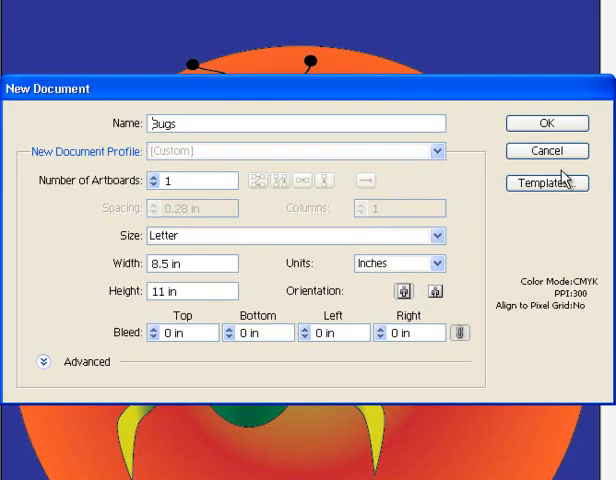
pyautogui.write('Your')
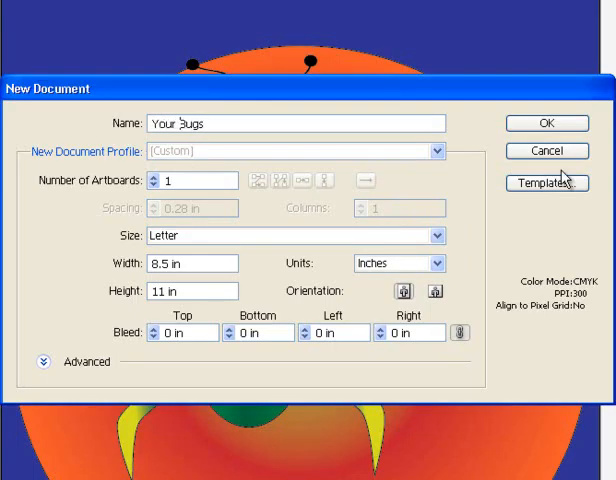
pyautogui.write('name-')
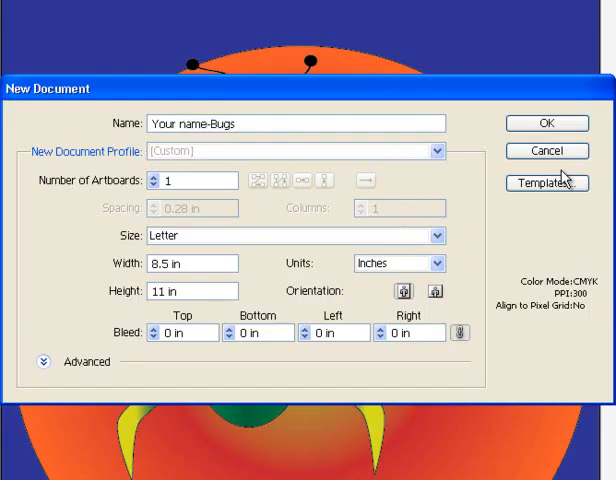
pyautogui.moveTo(251, 261)
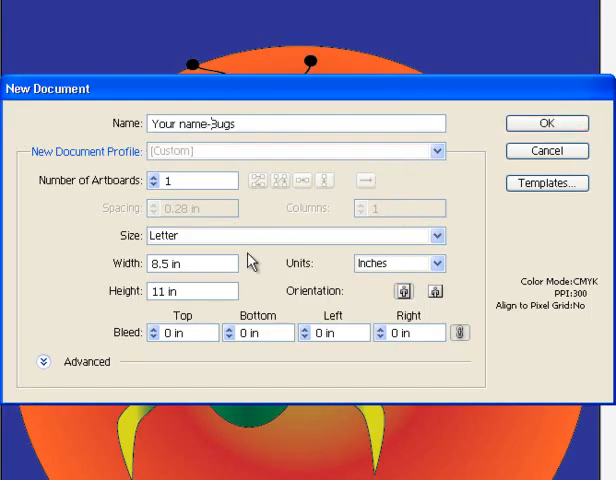
pyautogui.moveTo(190, 287)
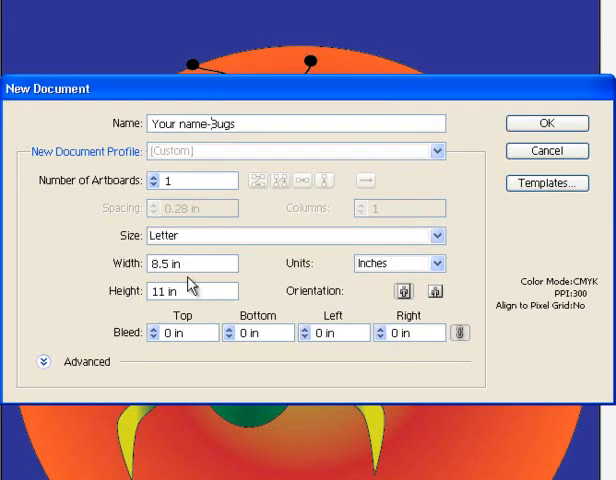
pyautogui.moveTo(432, 290)
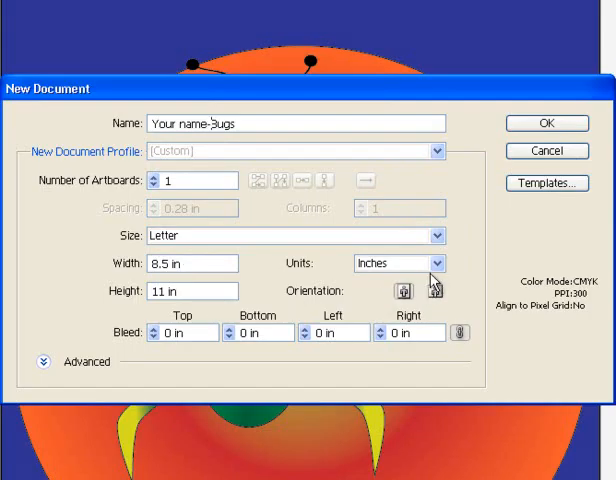
pyautogui.click(546, 123)
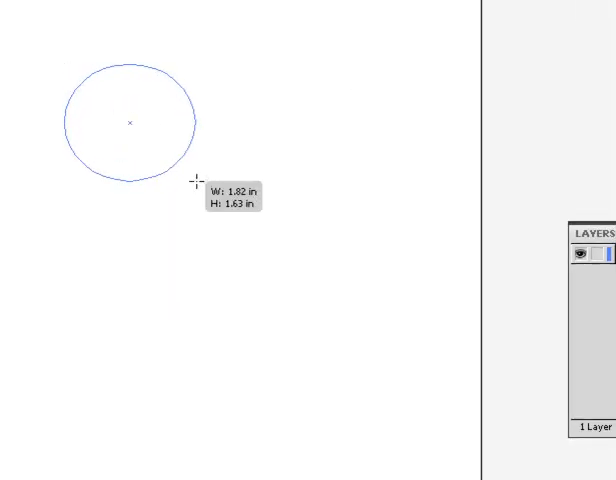
# Draw a small ellipse for the bug's head with the Ellipse tool.
pyautogui.moveTo(198, 183); pyautogui.dragTo(210, 193)
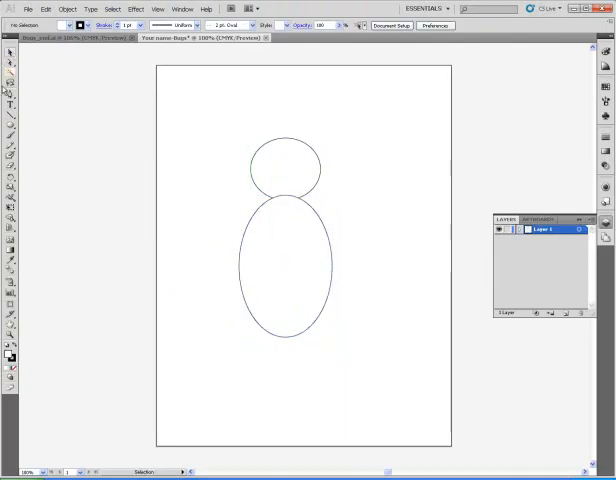
pyautogui.moveTo(9, 104)
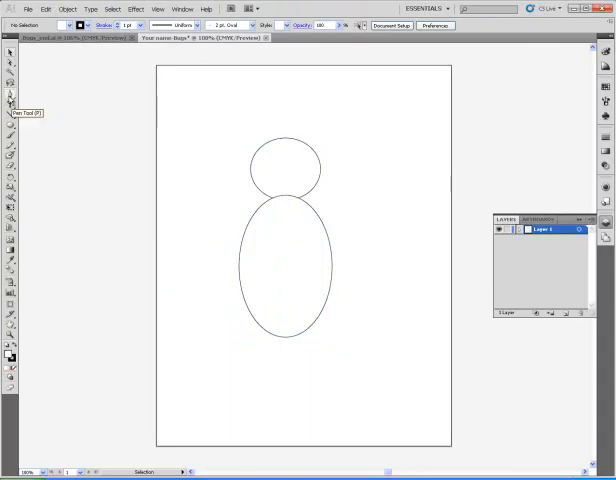
pyautogui.moveTo(10, 132)
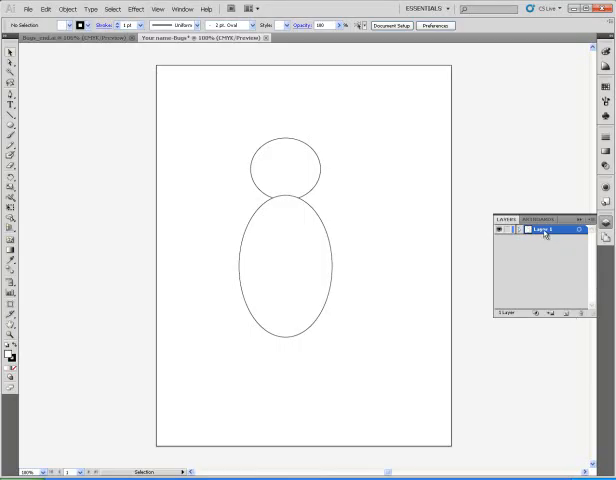
# Rename the first layer Bug, add another layer, and name it Background.
pyautogui.doubleClick(544, 229)
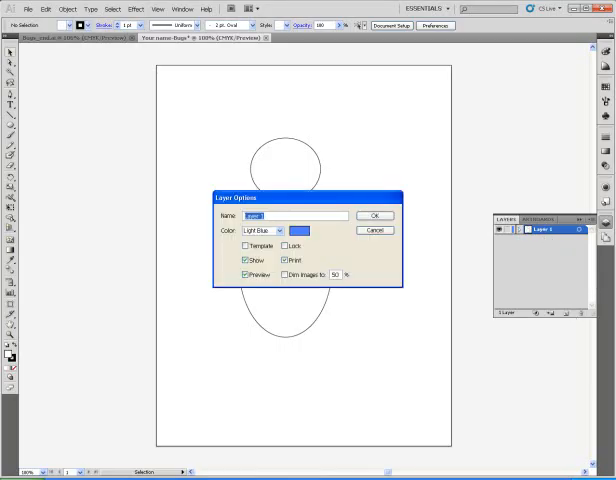
pyautogui.write('Bug')
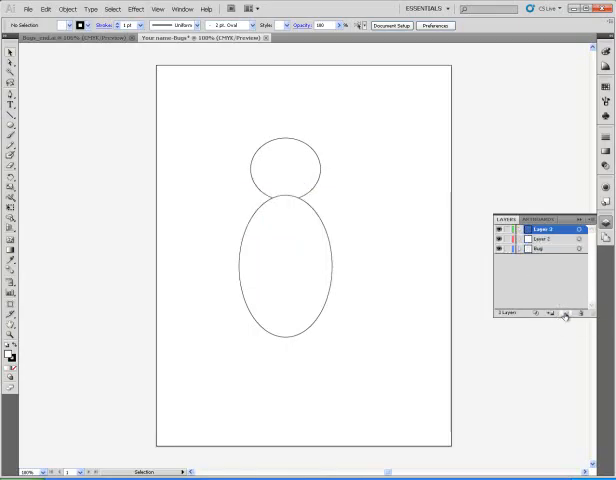
pyautogui.click(565, 314)
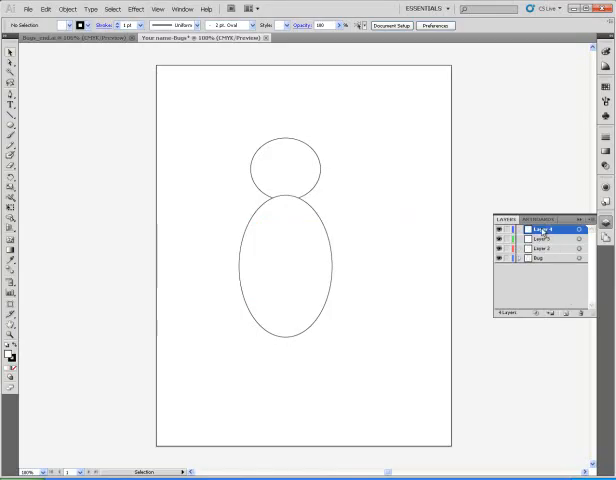
pyautogui.doubleClick(545, 229)
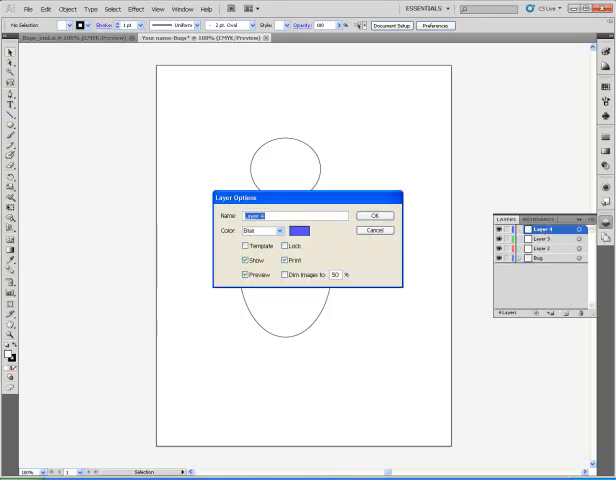
pyautogui.write('Backg')
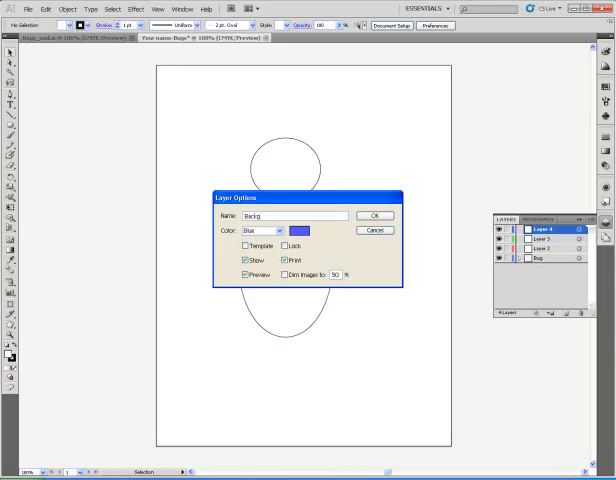
pyautogui.write('round')
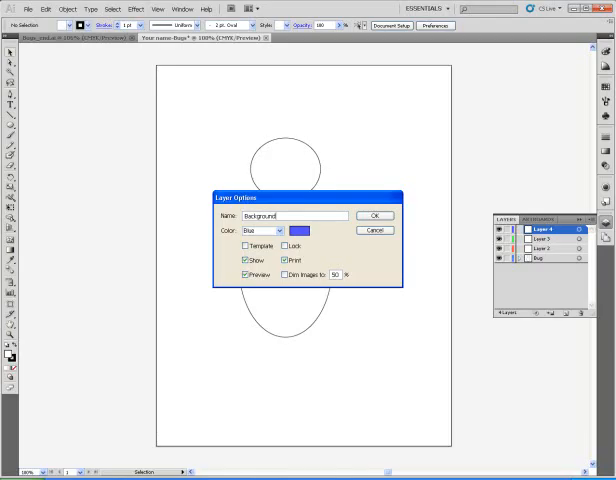
pyautogui.click(375, 215)
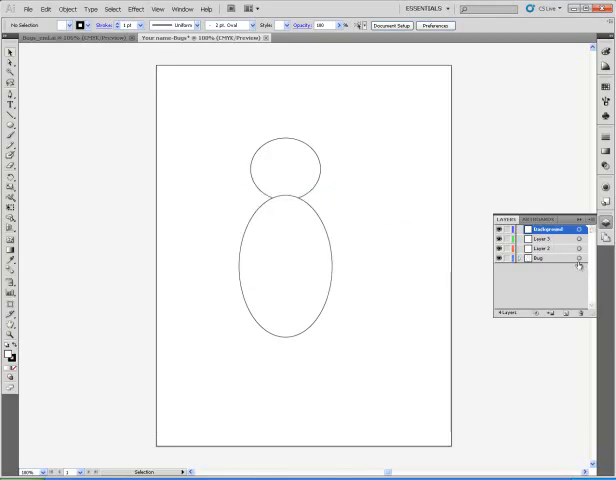
# Rename Layer 3 to Sun.
pyautogui.doubleClick(541, 238)
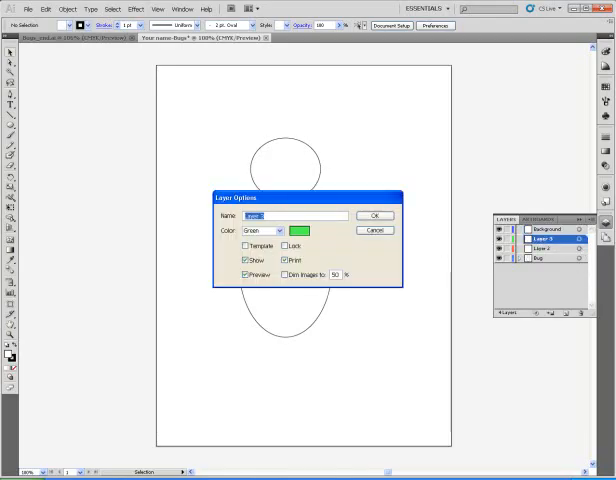
pyautogui.write('S')
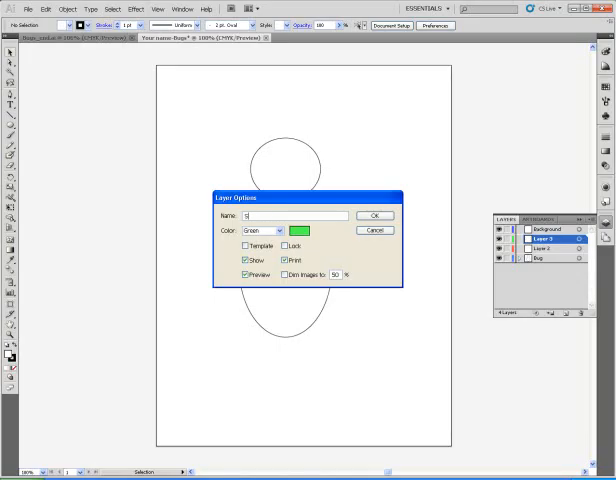
pyautogui.write('un')
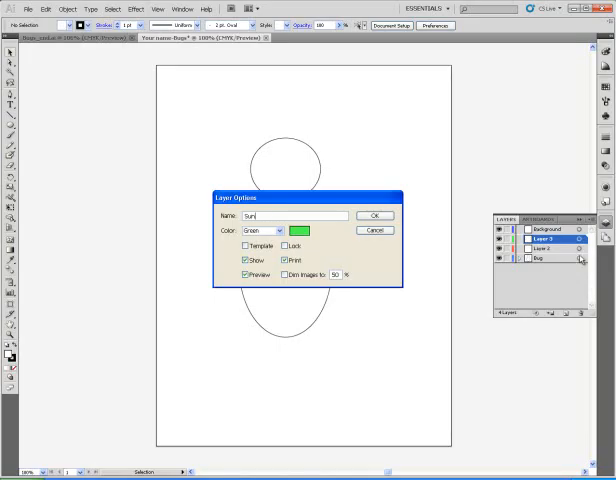
pyautogui.click(375, 215)
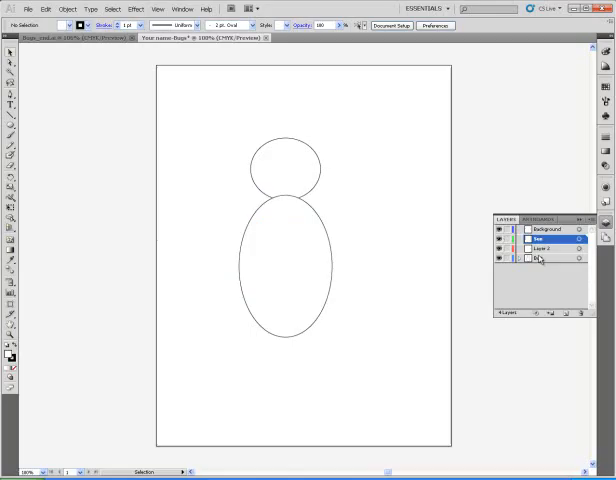
# Rename Layer 2 to Text and make Bug the active layer.
pyautogui.doubleClick(550, 249)
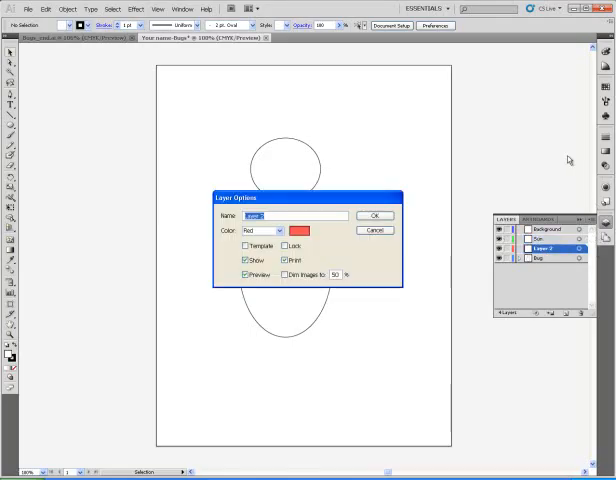
pyautogui.moveTo(467, 187)
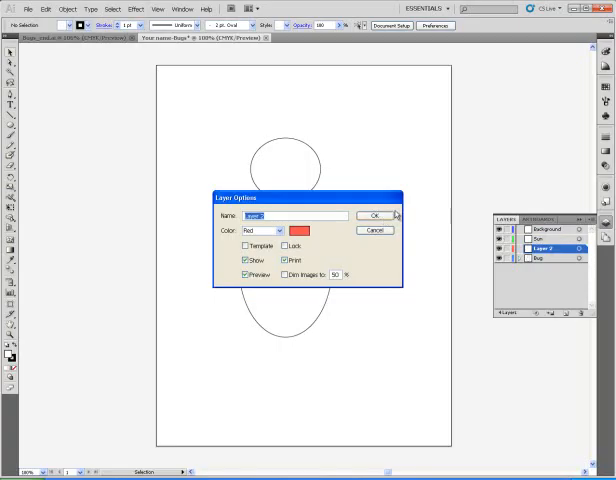
pyautogui.click(376, 215)
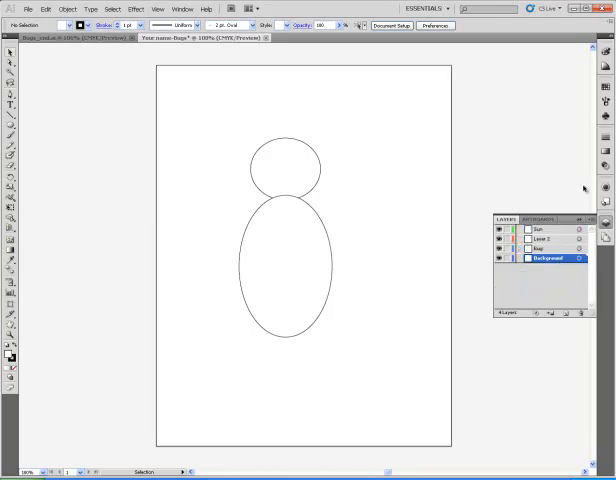
pyautogui.click(546, 228)
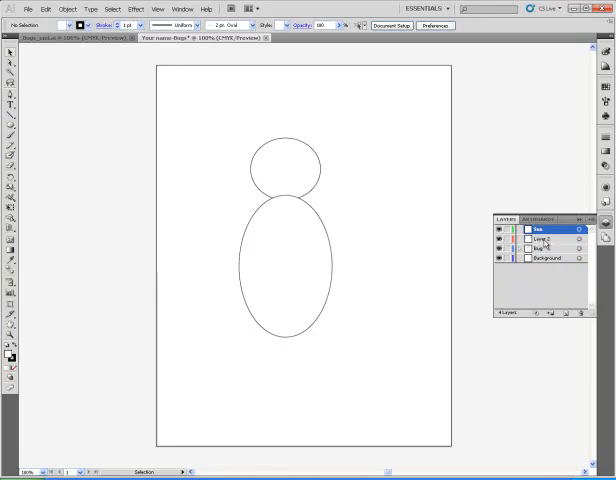
pyautogui.doubleClick(548, 239)
pyautogui.write('Test')
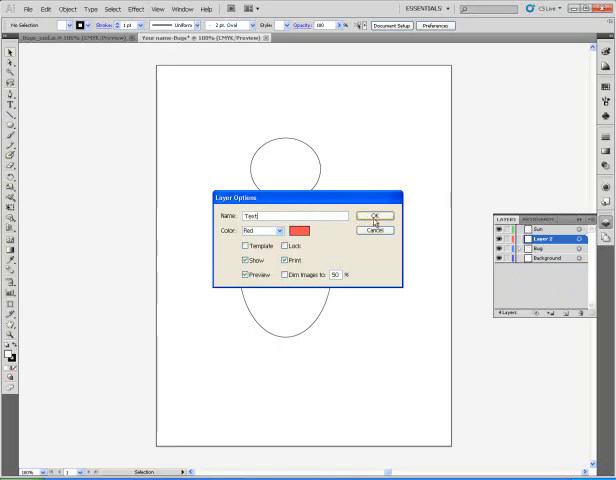
pyautogui.click(376, 215)
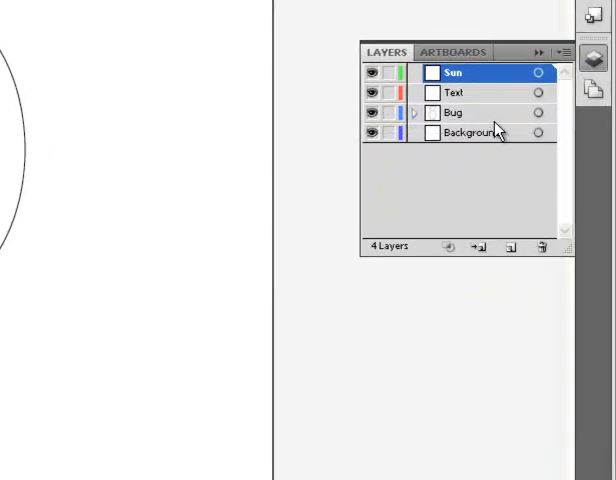
pyautogui.moveTo(505, 78)
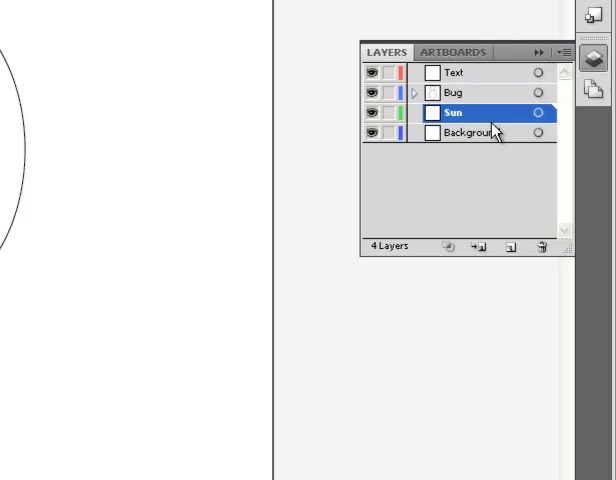
pyautogui.moveTo(510, 130)
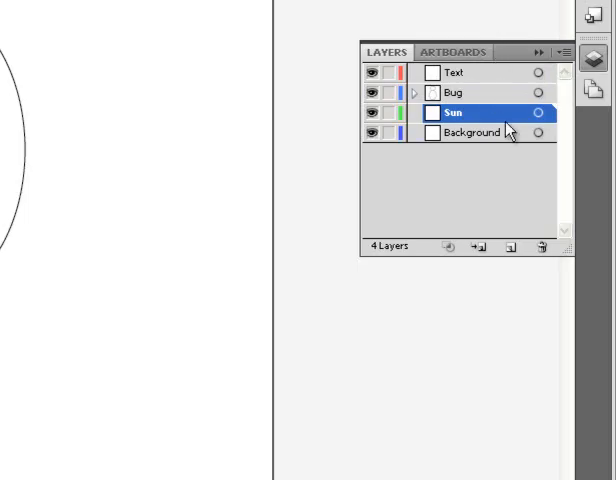
pyautogui.moveTo(490, 92)
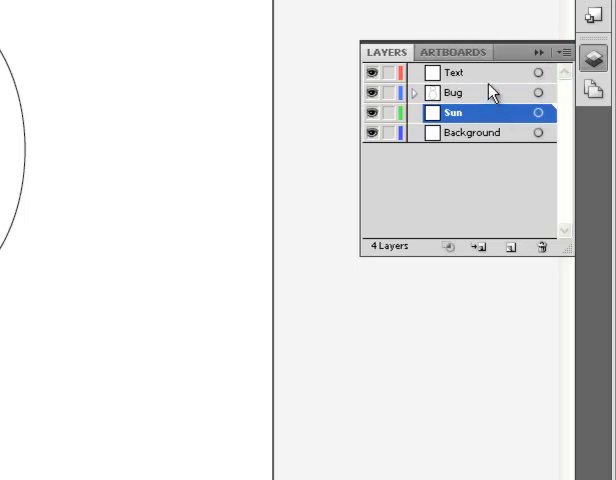
pyautogui.click(452, 92)
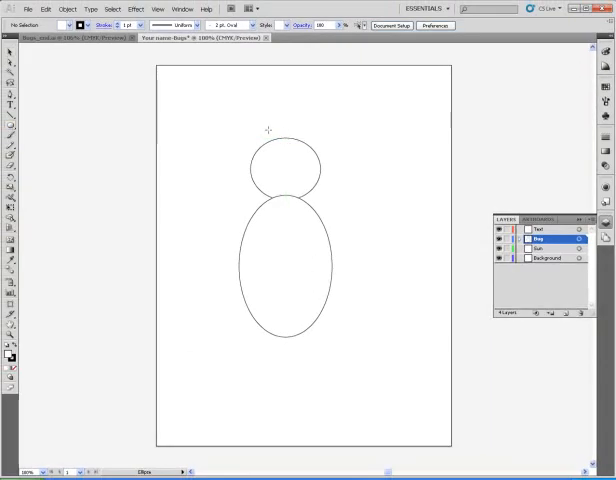
pyautogui.moveTo(215, 95)
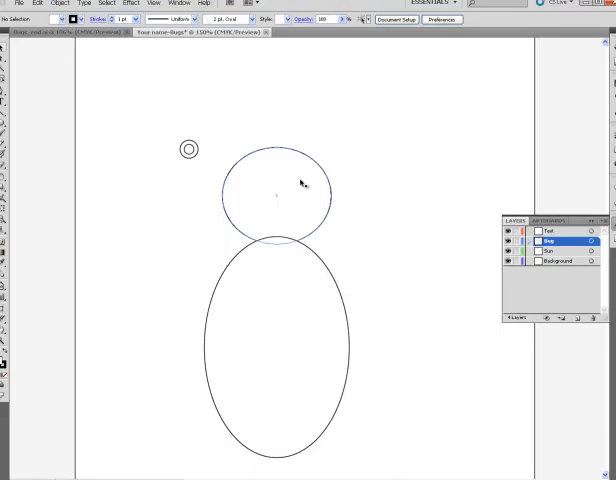
pyautogui.click(275, 194)
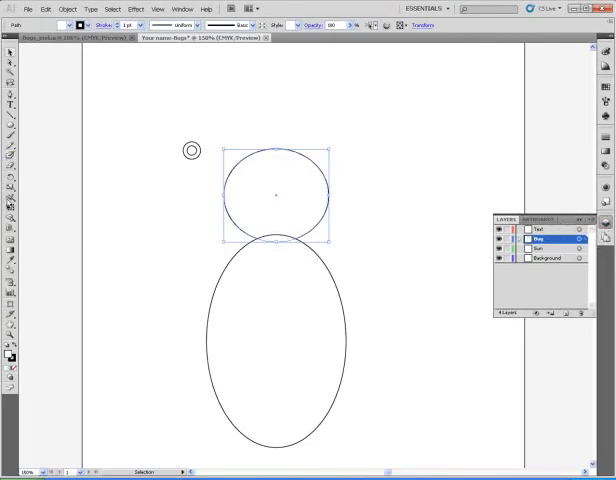
pyautogui.moveTo(7, 253)
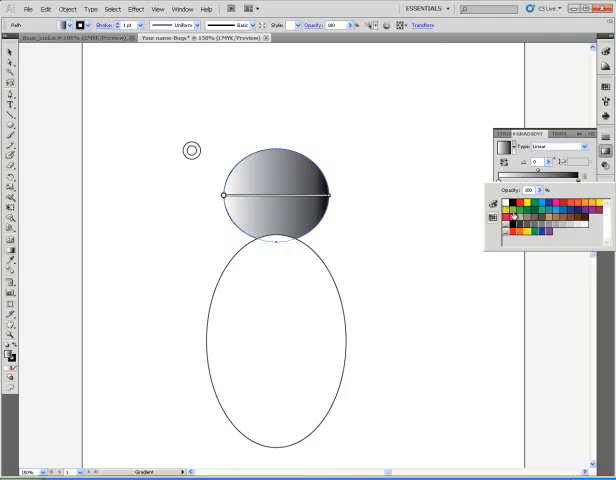
# Set a gradient stop to a green swatch.
pyautogui.click(510, 212)
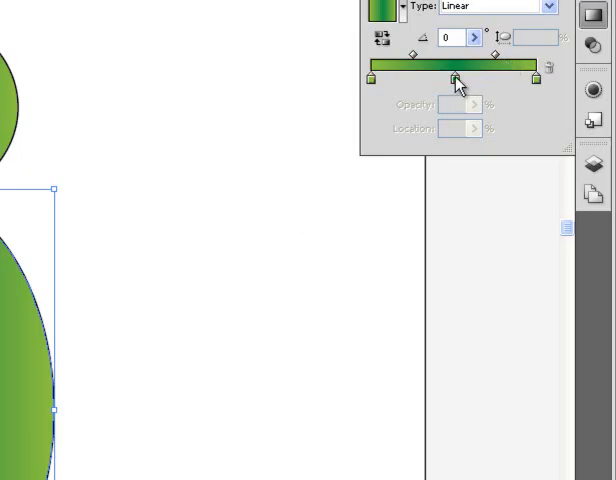
pyautogui.moveTo(454, 81)
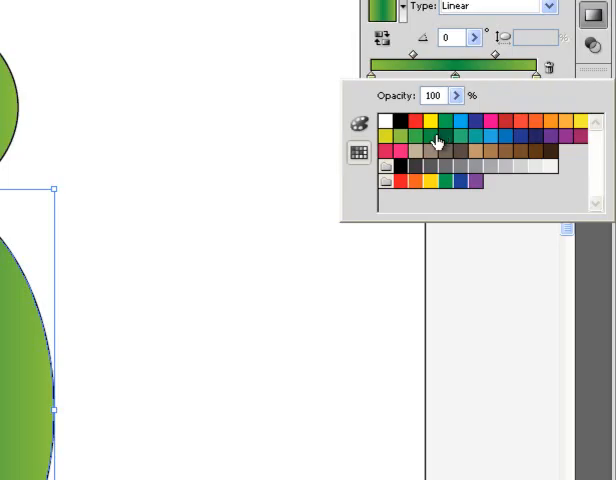
pyautogui.moveTo(440, 140)
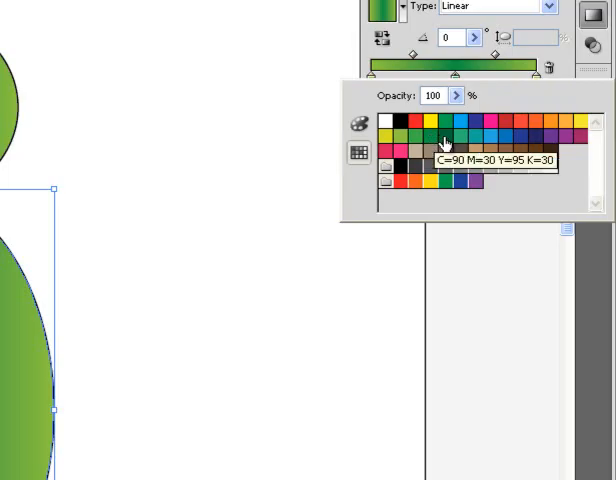
# Set the body's middle gradient stop to C=90 M=30 Y=95 K=30, then deselect.
pyautogui.click(445, 143)
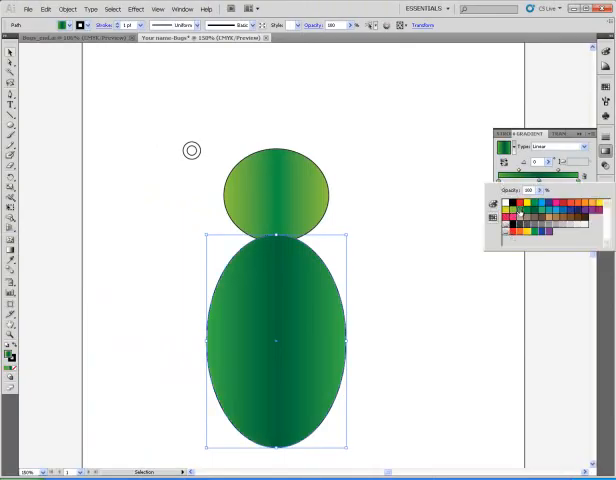
pyautogui.click(415, 157)
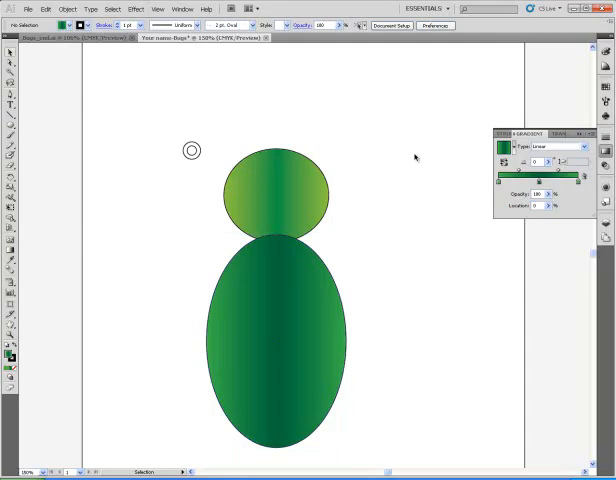
pyautogui.moveTo(340, 290)
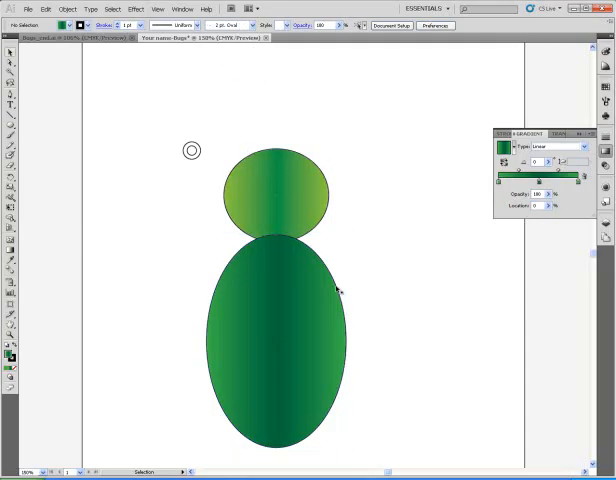
pyautogui.moveTo(218, 151)
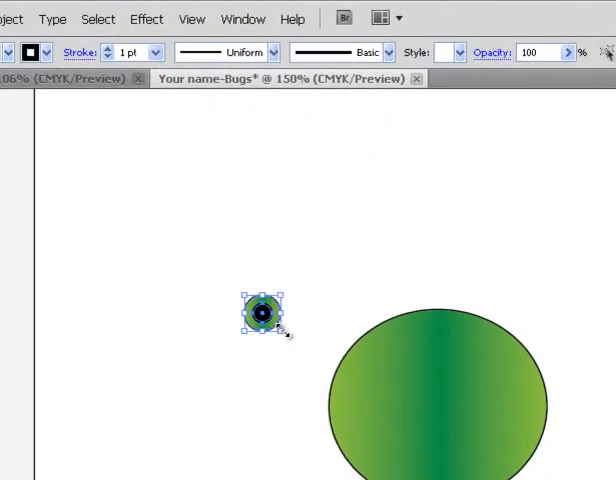
# Drag copies of the eye group onto the head's upper left and right.
pyautogui.moveTo(262, 312); pyautogui.dragTo(265, 311)
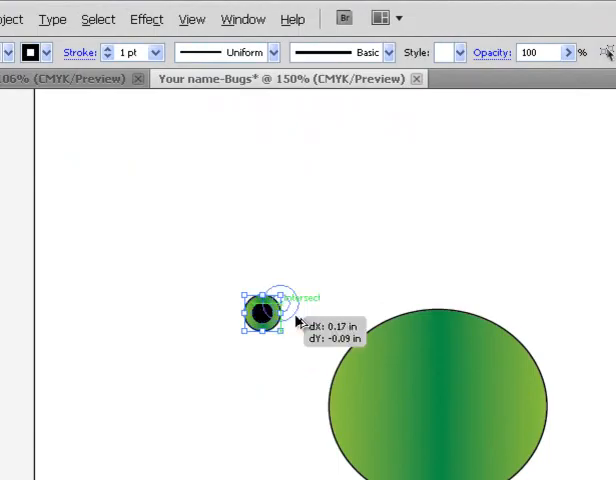
pyautogui.moveTo(262, 310); pyautogui.dragTo(438, 322)
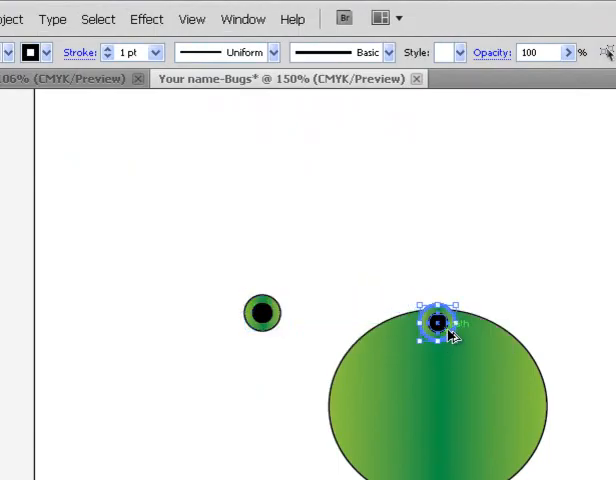
pyautogui.moveTo(437, 322); pyautogui.dragTo(490, 310)
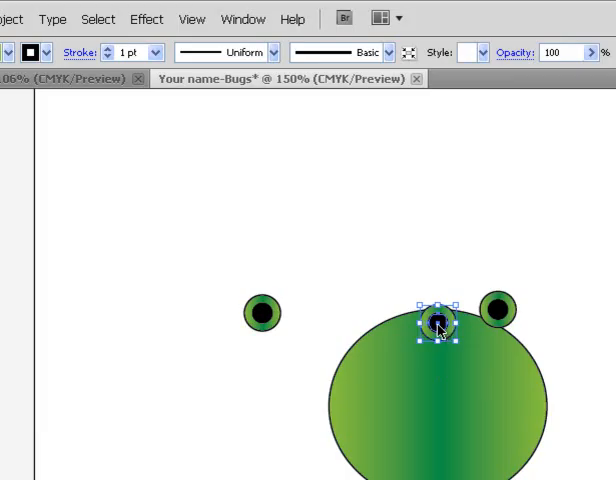
pyautogui.moveTo(438, 328); pyautogui.dragTo(300, 248)
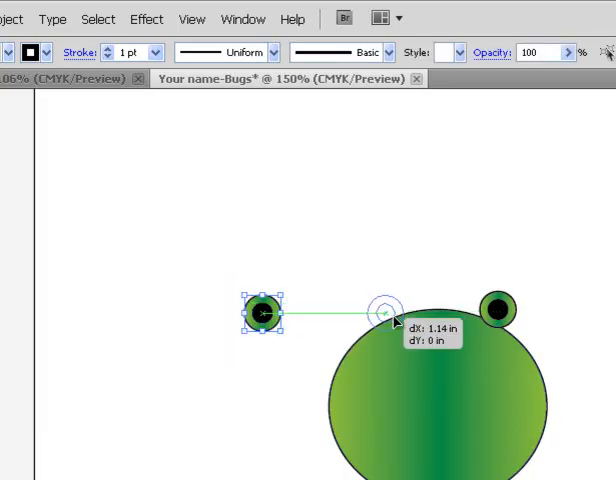
pyautogui.moveTo(262, 312); pyautogui.dragTo(385, 310)
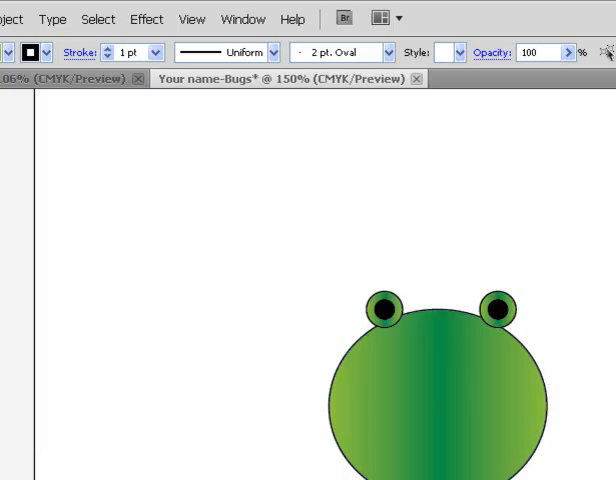
pyautogui.moveTo(307, 285)
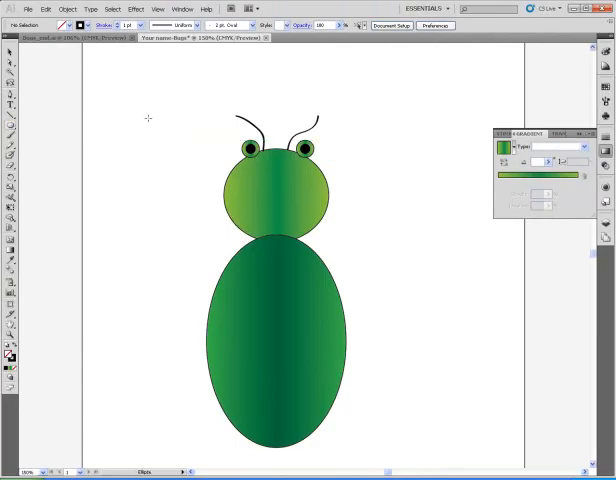
pyautogui.moveTo(180, 133)
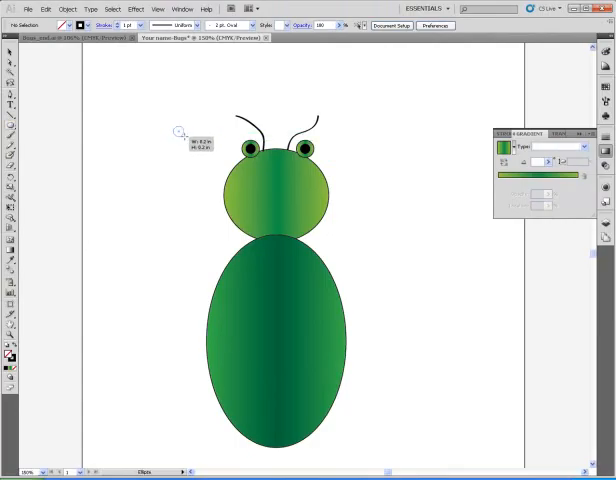